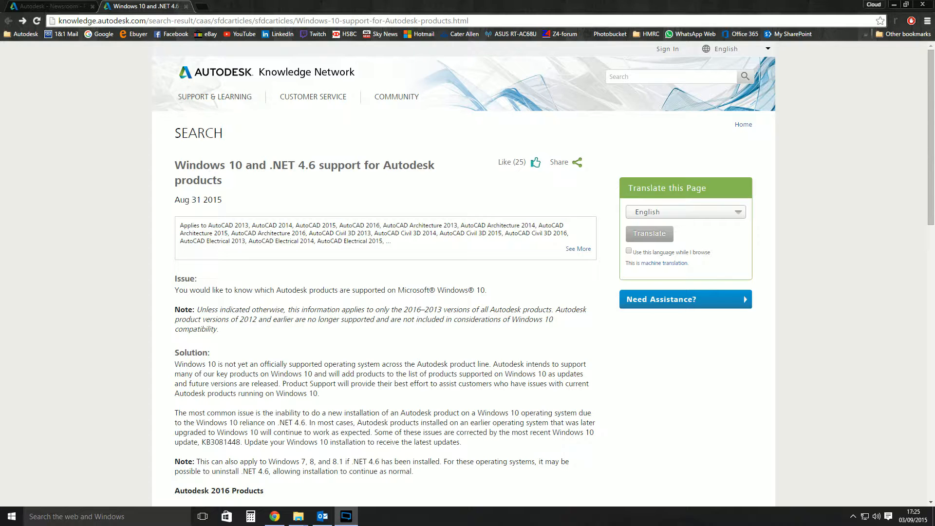
Step: Highlight the line stating Inventor 2016 is supported on Windows 10
scroll("down", 3)
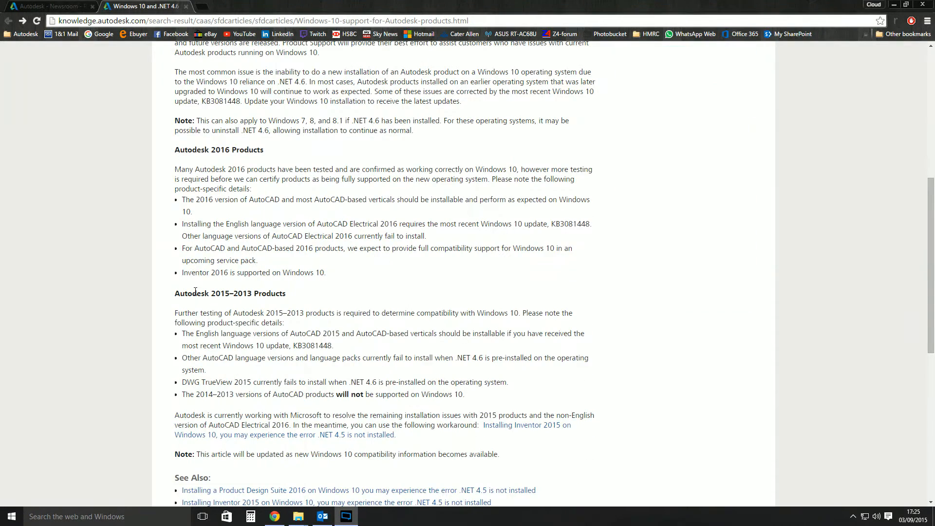
double_click(194, 273)
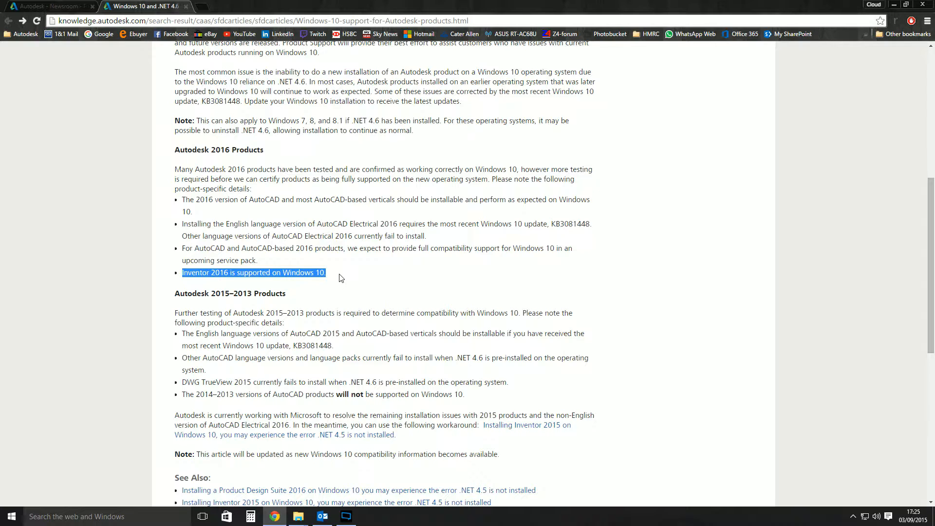
mouse_move(221, 213)
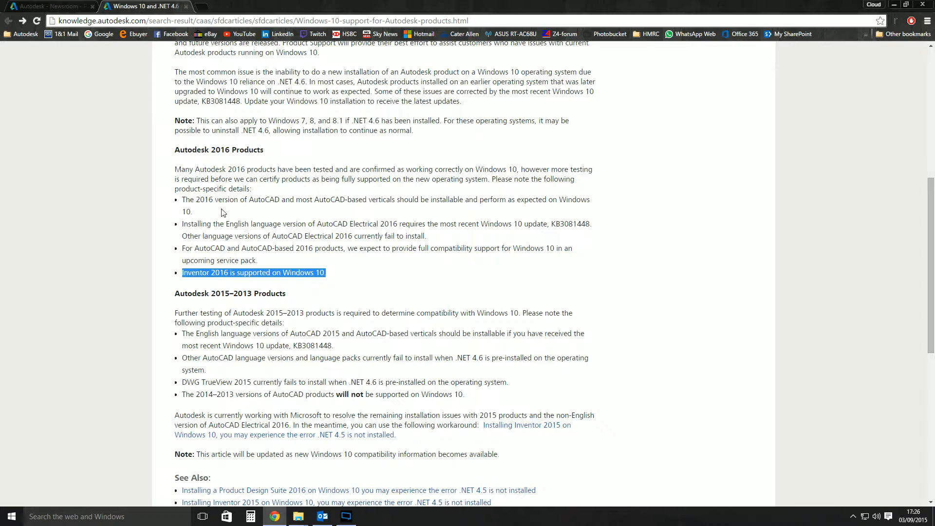
mouse_move(383, 211)
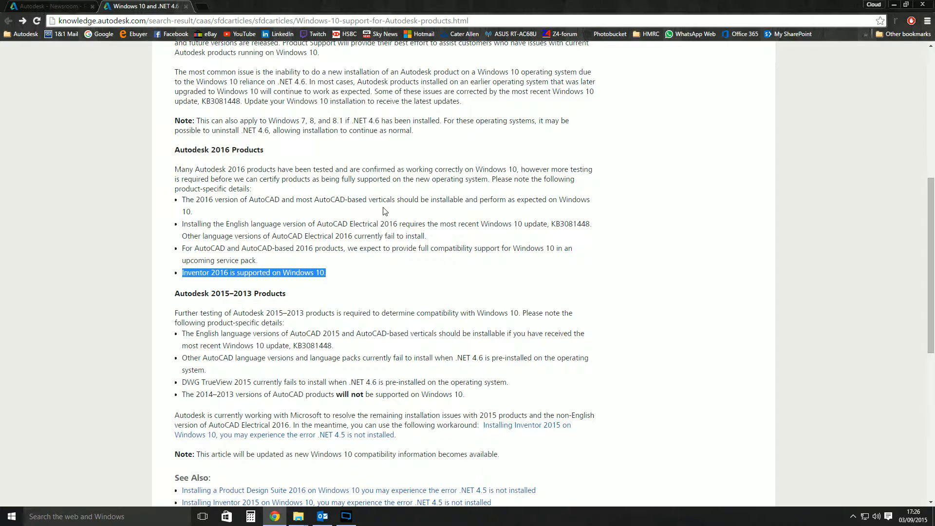
mouse_move(359, 234)
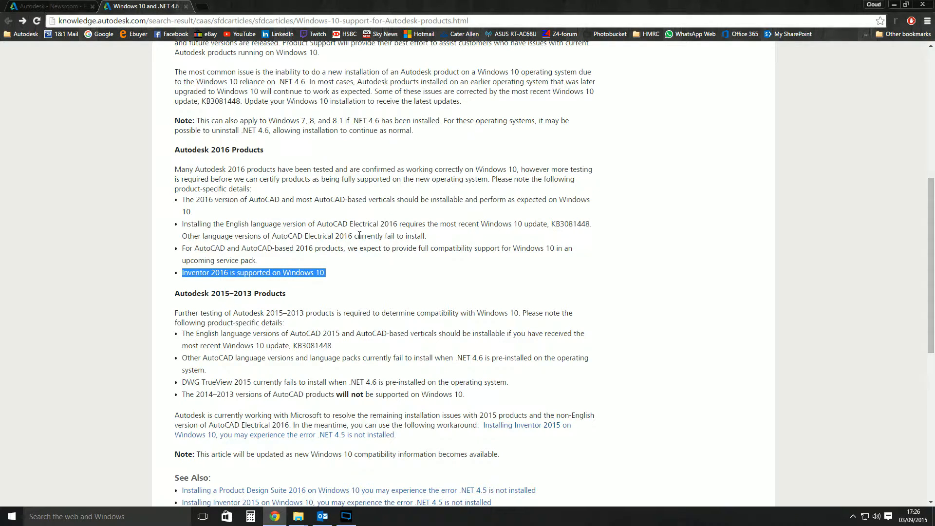
mouse_move(374, 244)
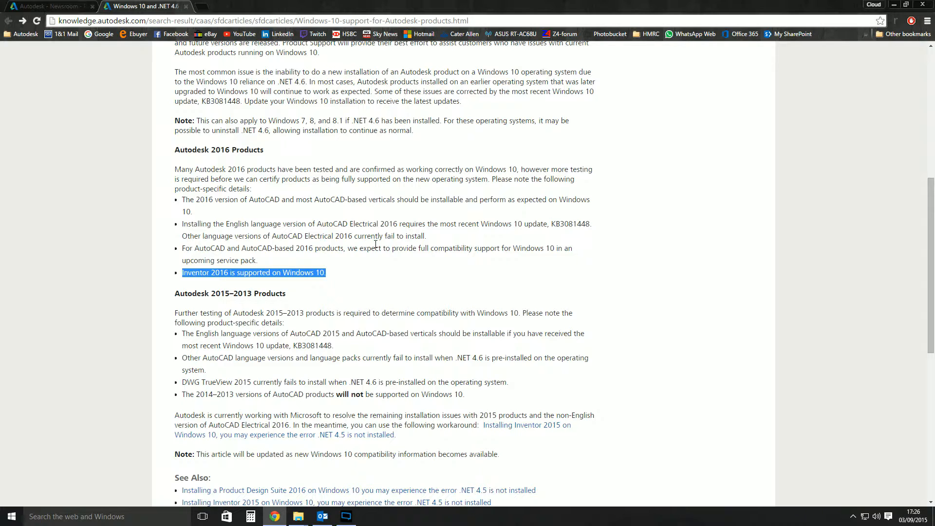
Step: Clear the selection from the Inventor 2016 support line
left_click(191, 395)
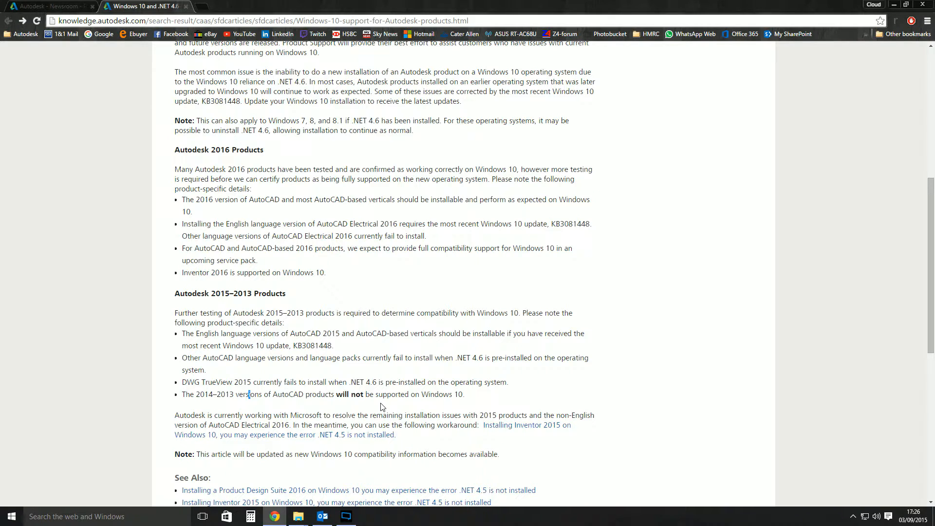
mouse_move(361, 381)
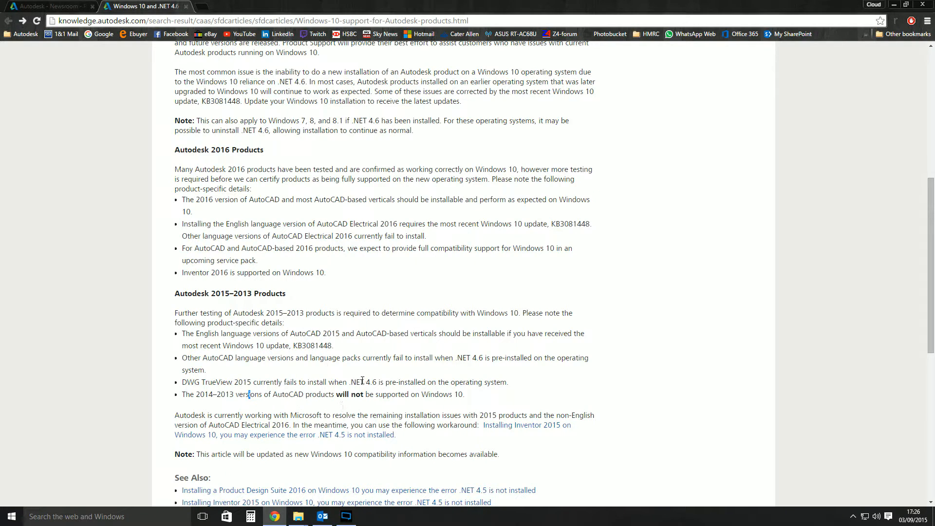
Step: Return to the top of the Windows 10 support article
scroll("up", 3)
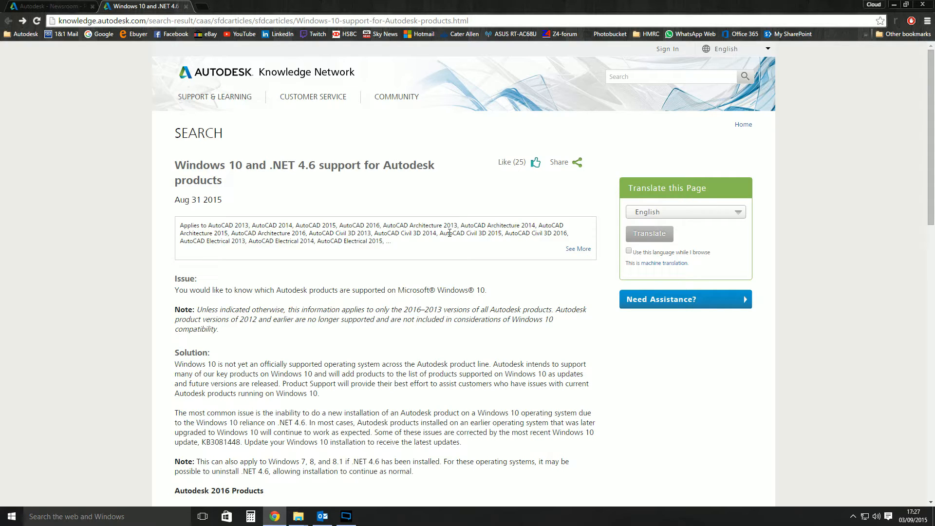
mouse_move(897, 5)
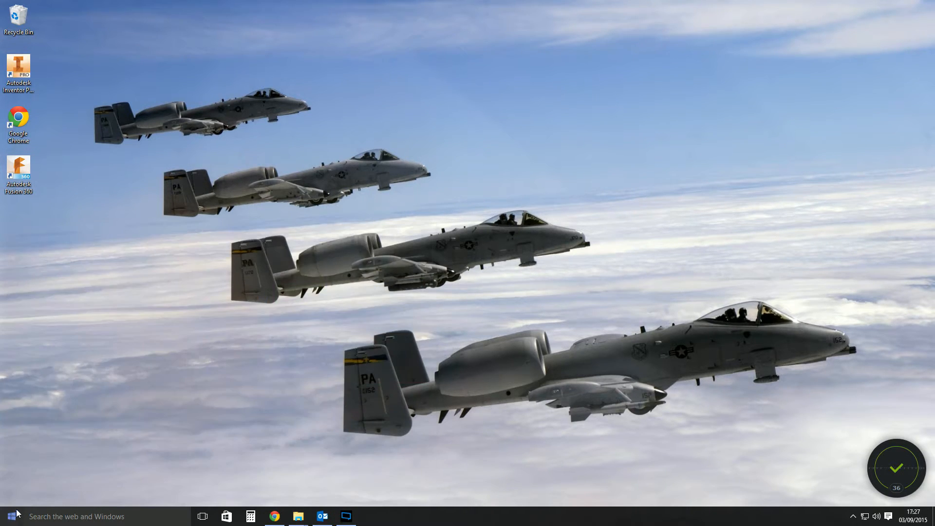
Step: Launch Autodesk Inventor Professional 2016 from its desktop shortcut
double_click(18, 67)
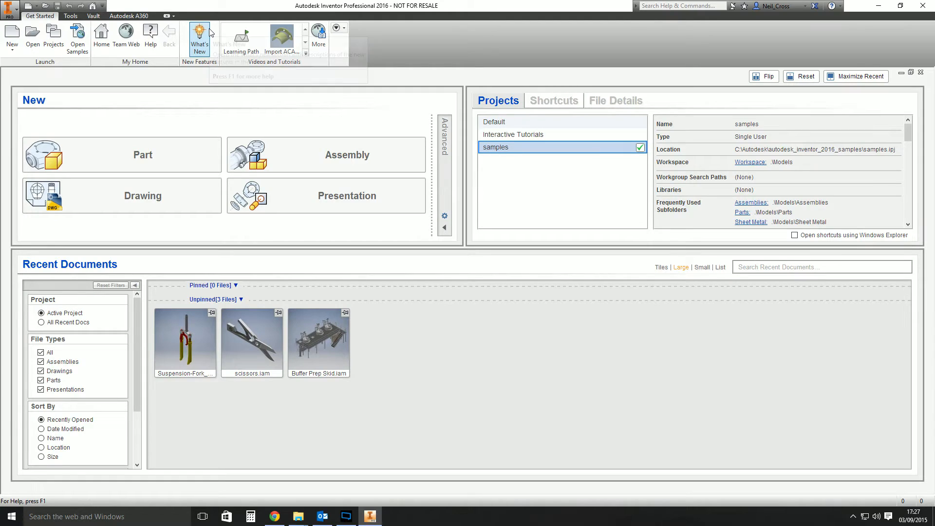
mouse_move(319, 340)
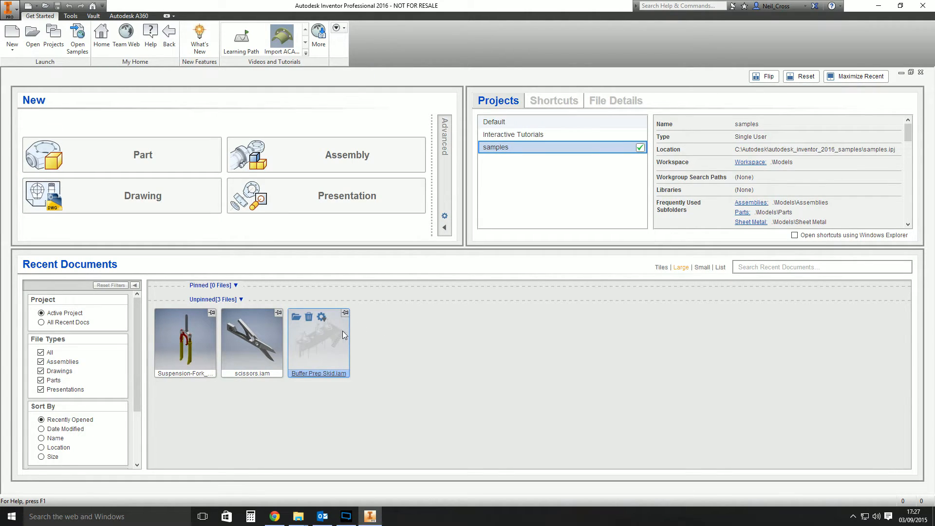
Step: Load Buffer Prep Skid.iam from Recent Documents and return to My Home
double_click(319, 342)
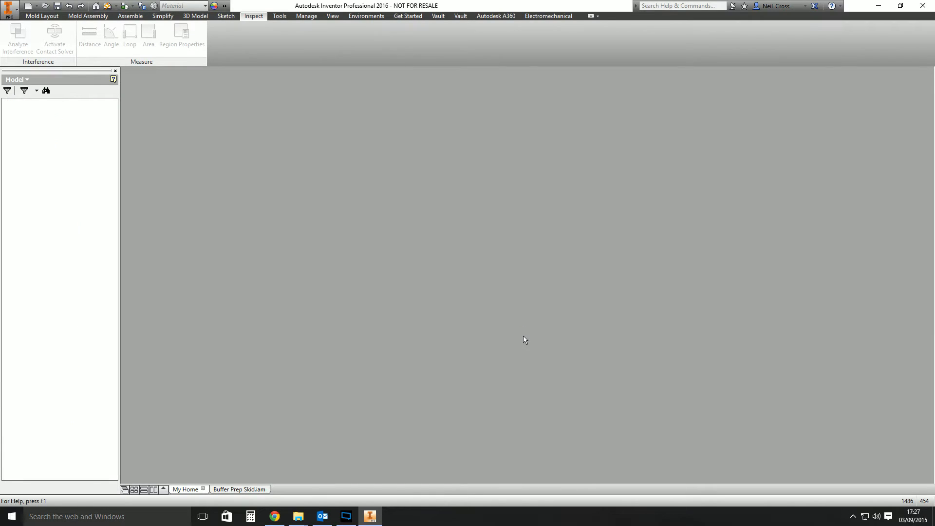
left_click(240, 489)
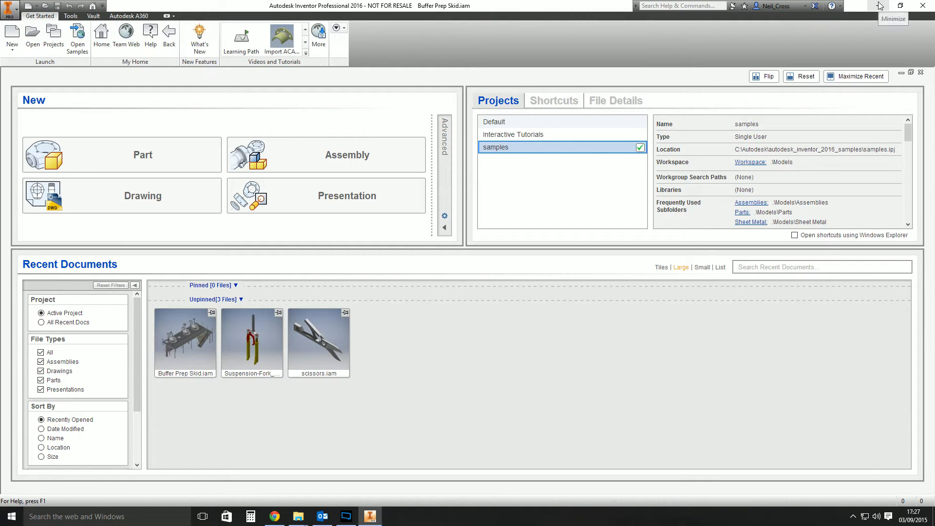
mouse_move(589, 5)
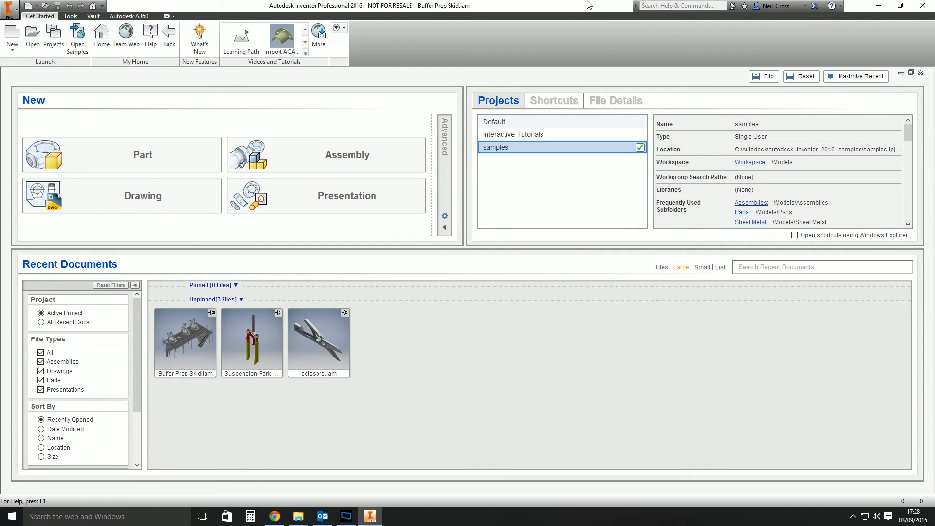
mouse_move(876, 6)
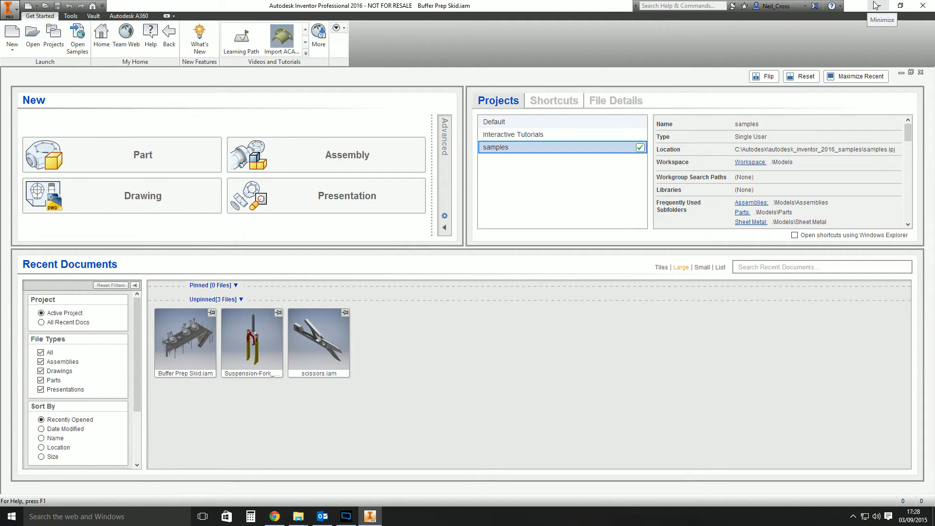